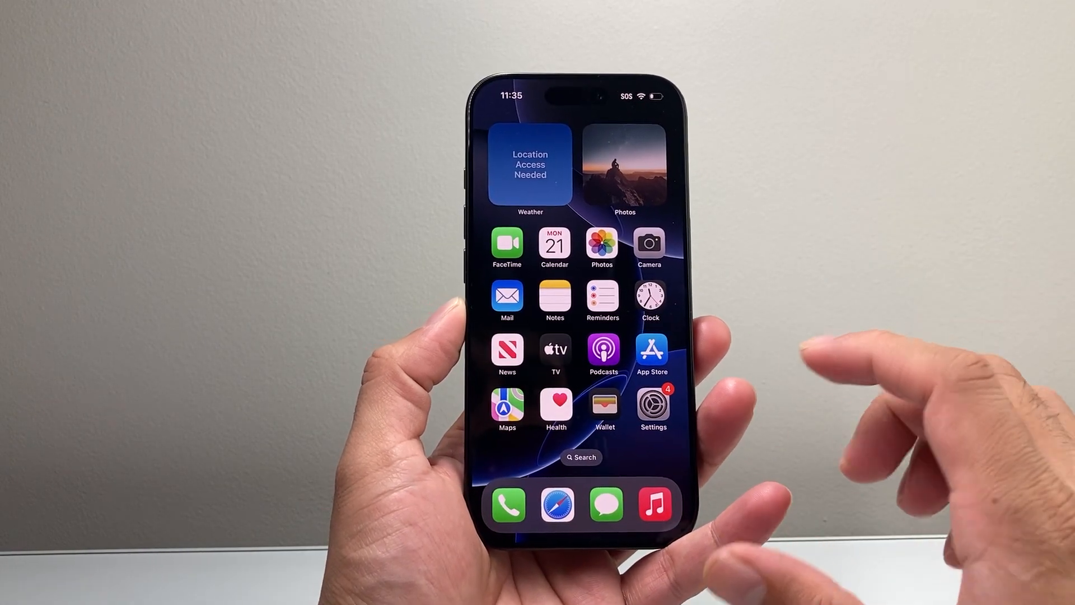
Step: Open the Siri page in iPhone Settings, showing its Suggestions section
click(652, 404)
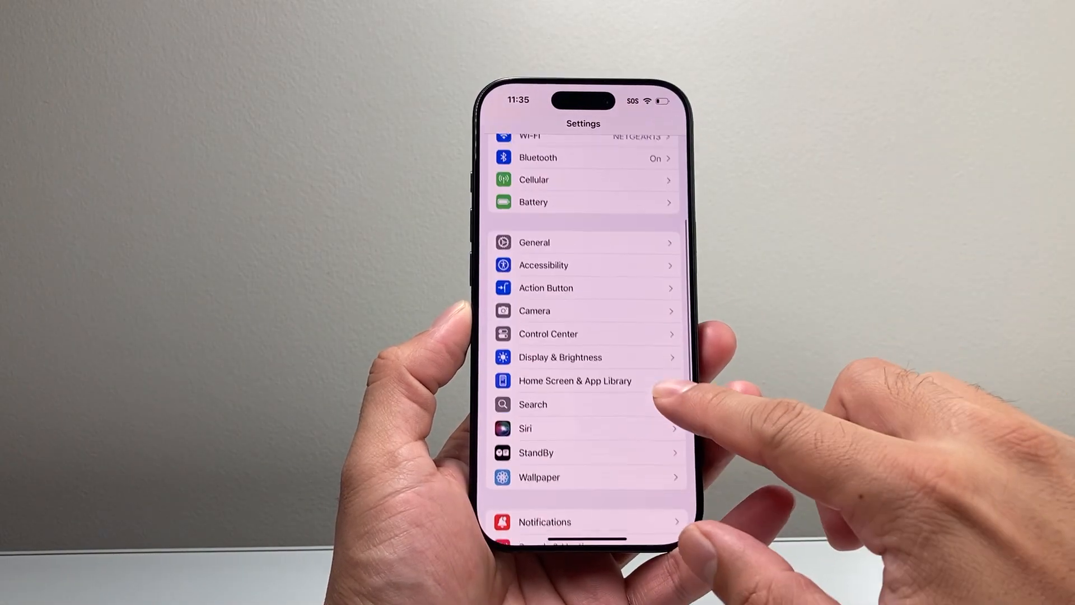
click(525, 428)
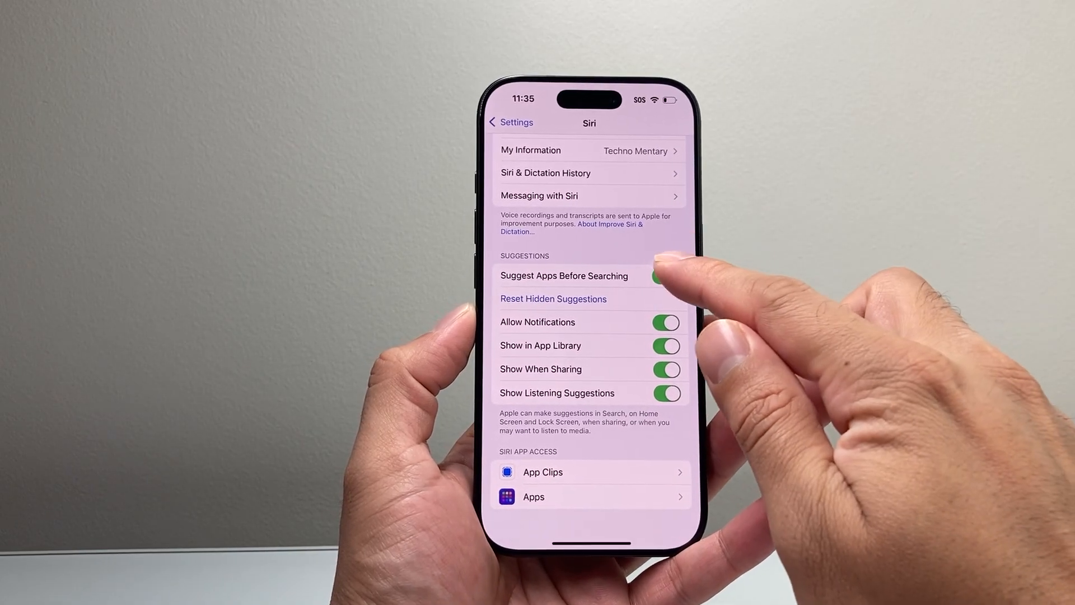
Step: Switch off the Suggest Apps Before Searching toggle under Siri Suggestions
click(665, 276)
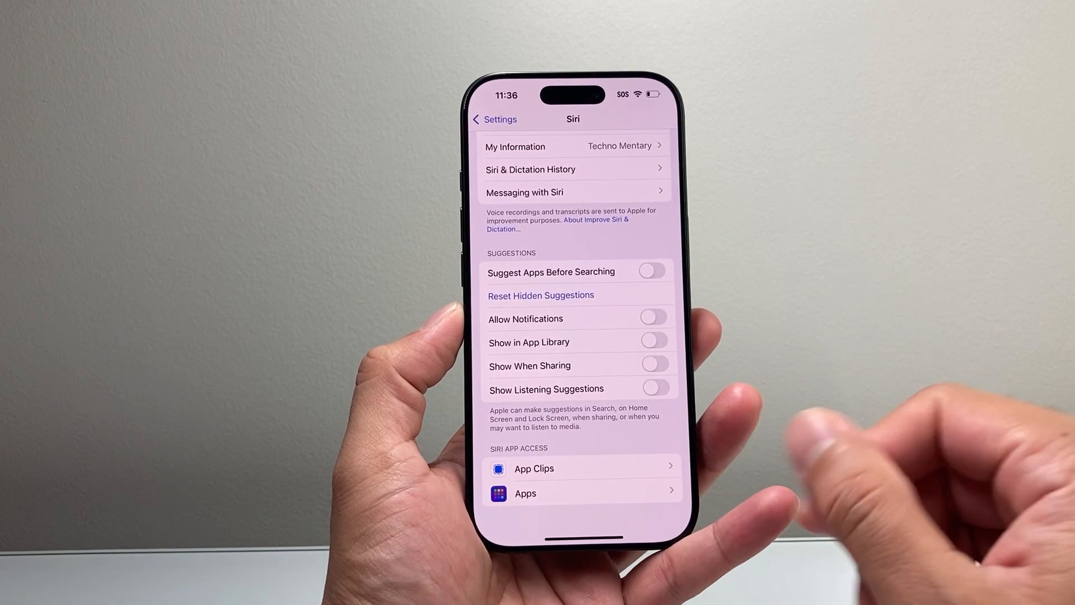
scroll(down, 3)
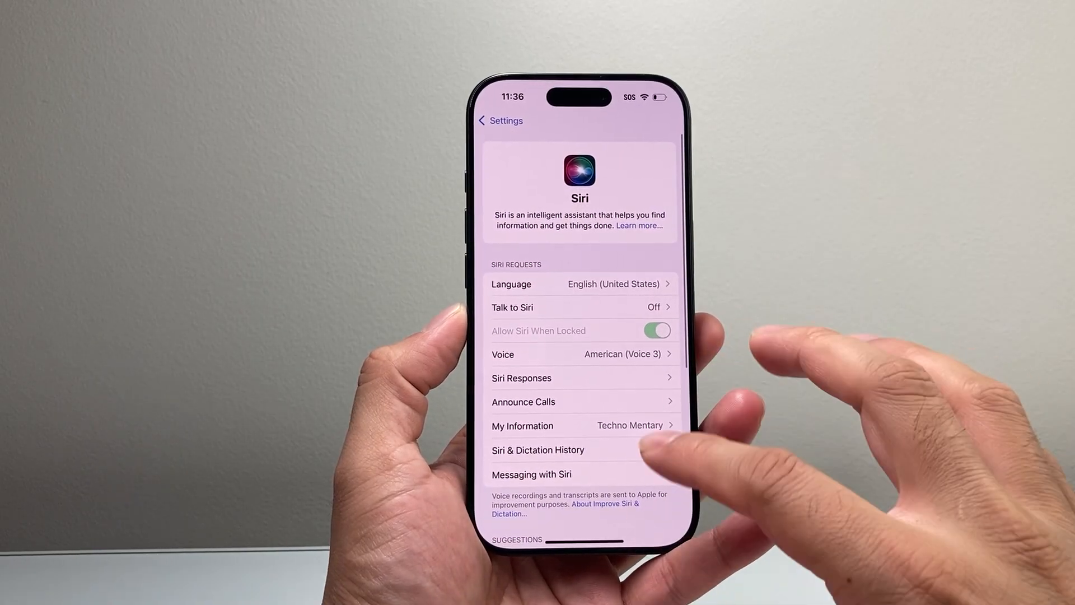
scroll(down, 3)
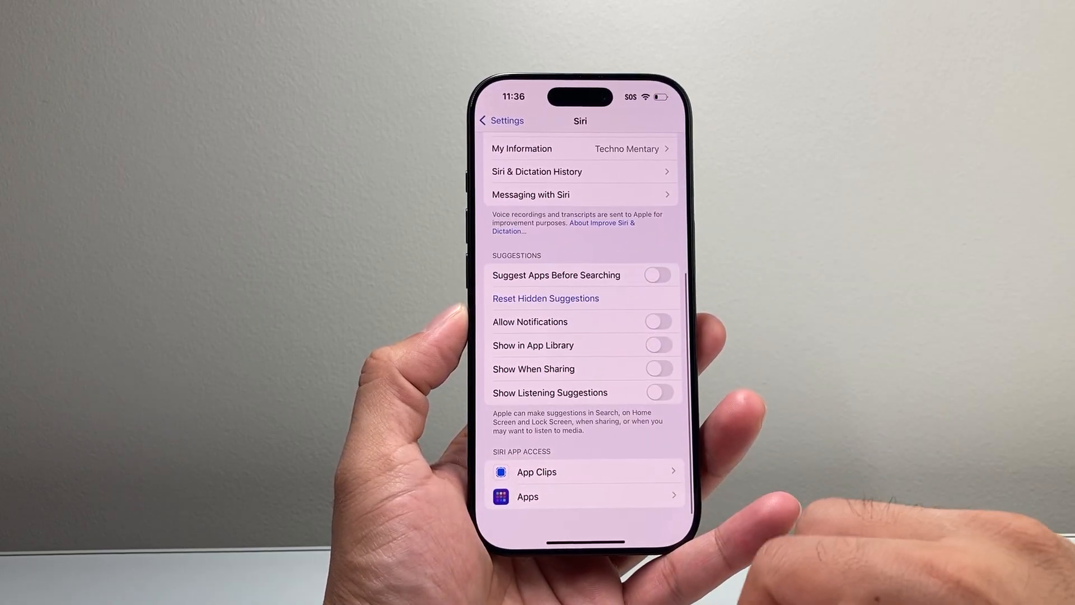